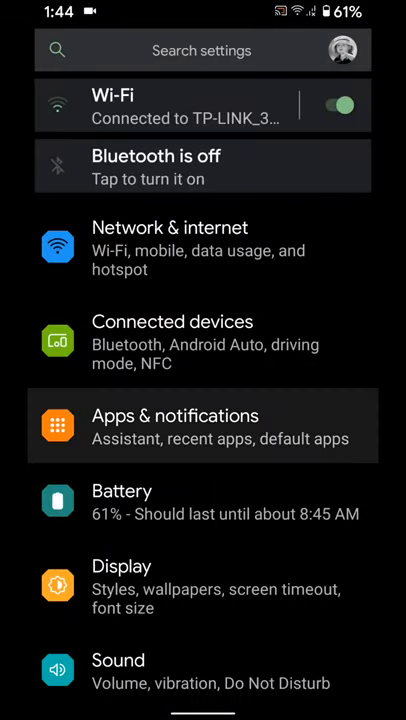
Step: Navigate from Apps & notifications to WhatsApp's Storage & cache screen showing 194 MB total and 23.92 MB cache
click(176, 426)
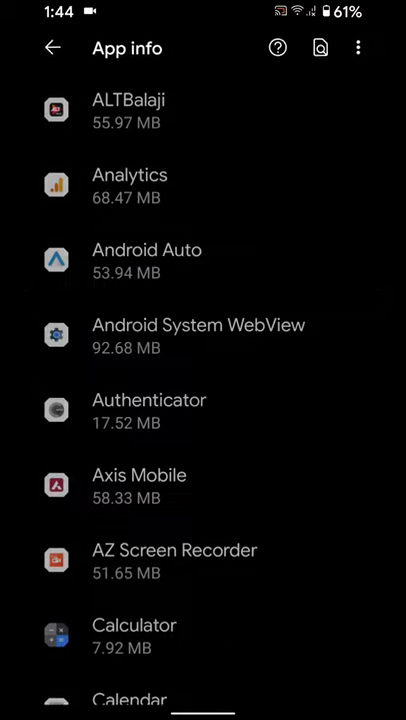
scroll(down, 3)
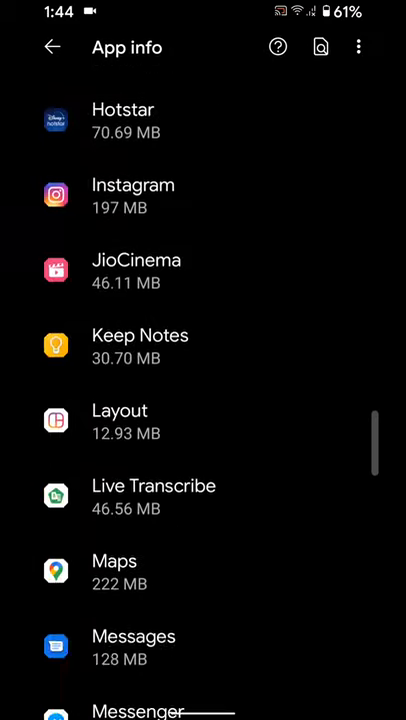
scroll(down, 3)
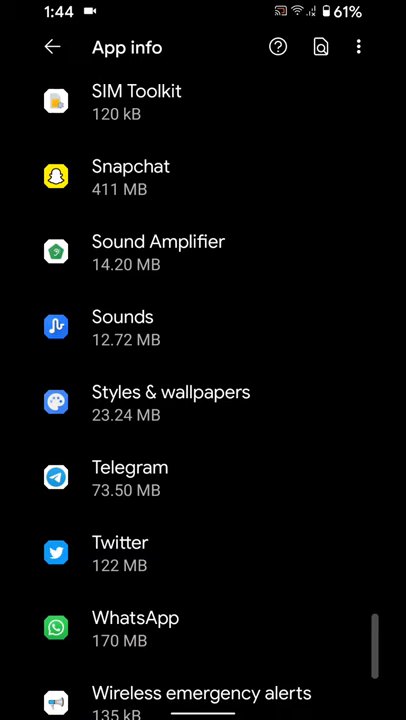
click(136, 618)
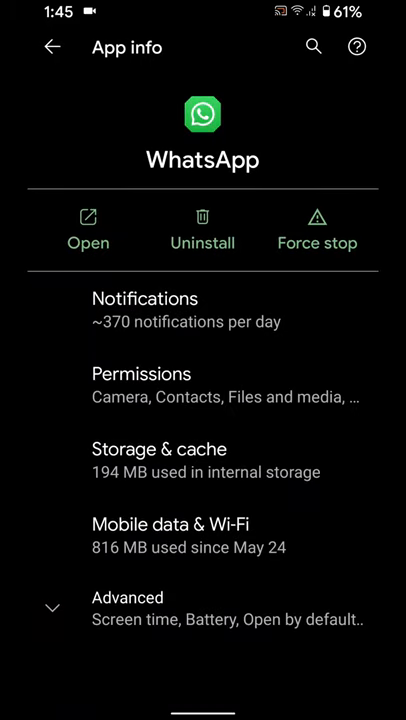
click(158, 460)
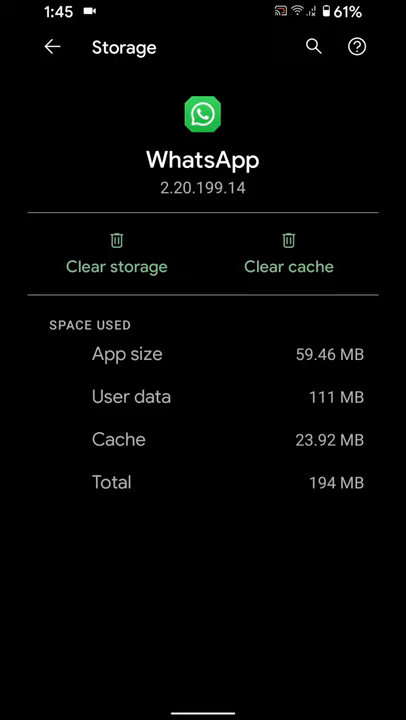
Step: Clear WhatsApp's cache to 0 B, then cancel the Delete app data warning from Clear storage
click(288, 252)
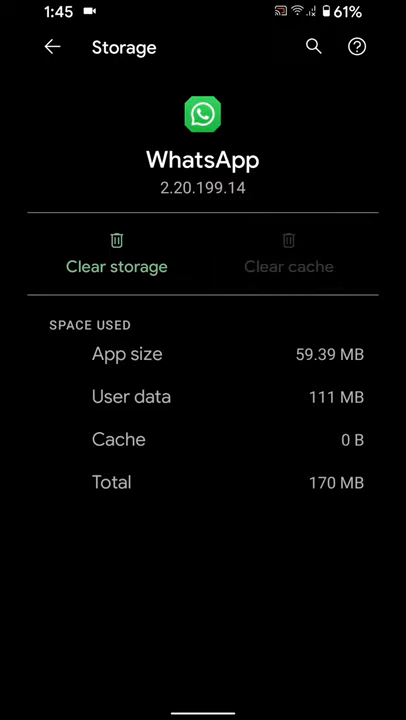
click(116, 252)
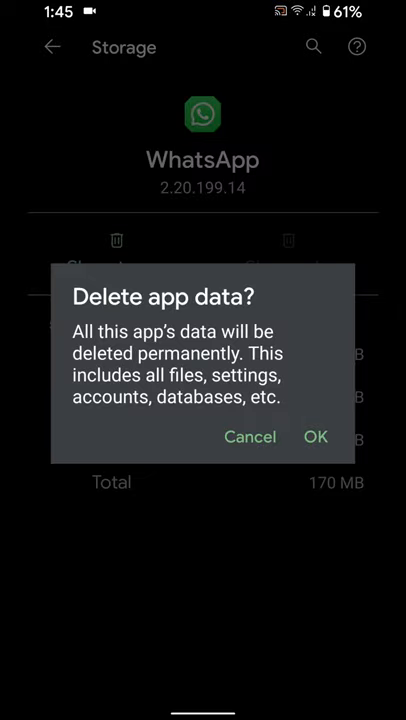
click(250, 436)
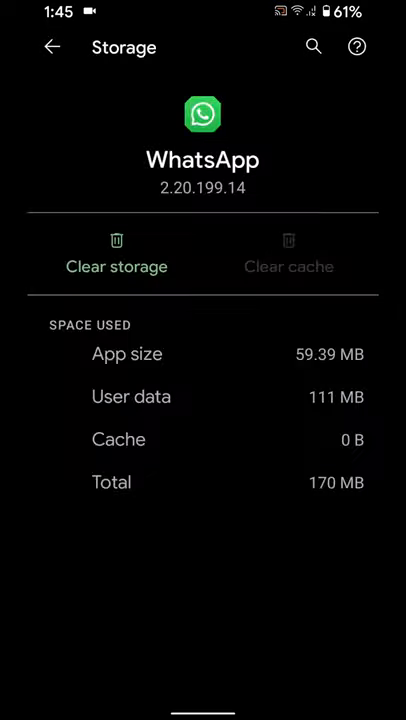